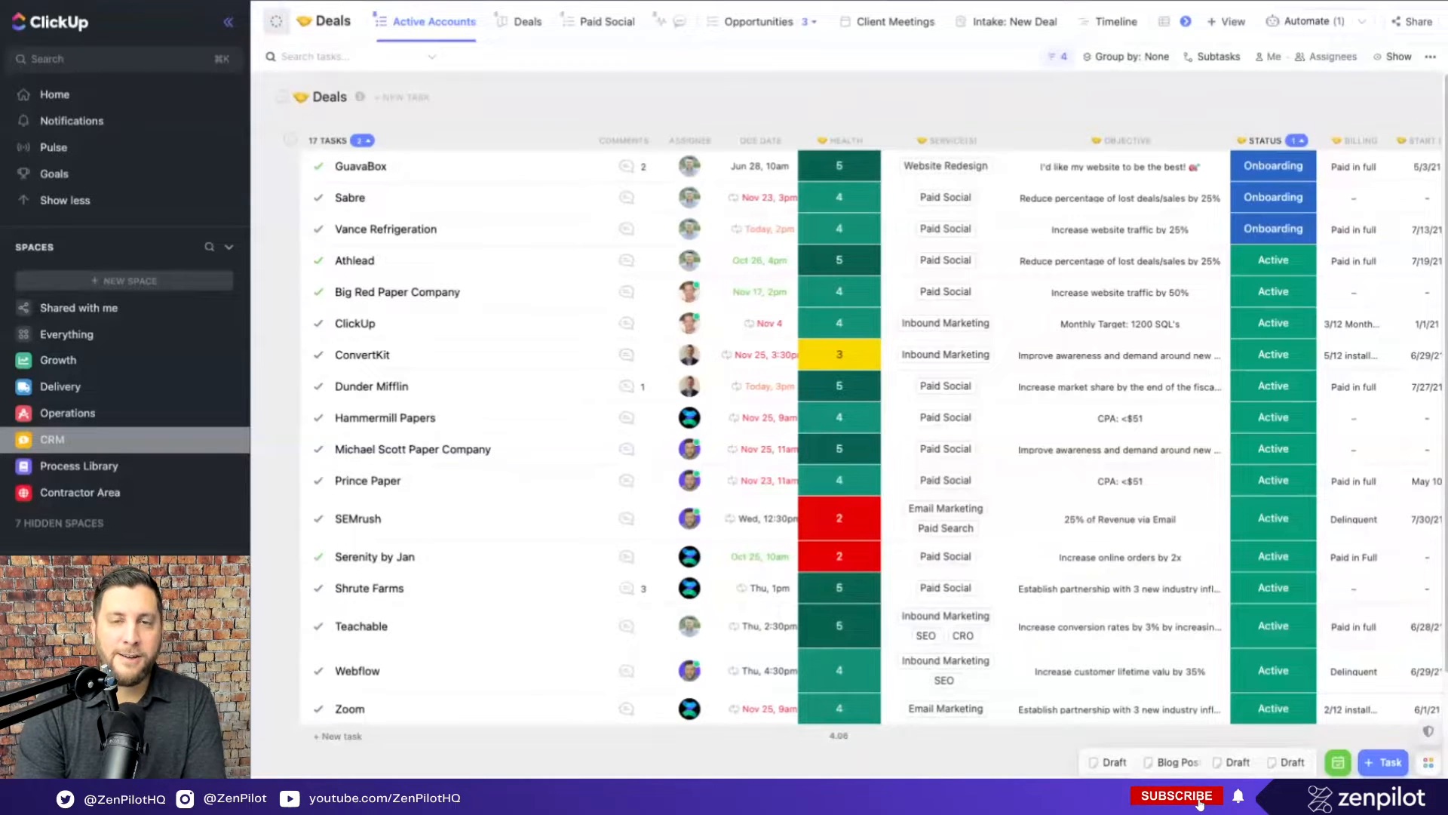
Step: Collapse the Process Library space so the sidebar shows Growth, Delivery, Operations and CRM spaces
left_click(1177, 796)
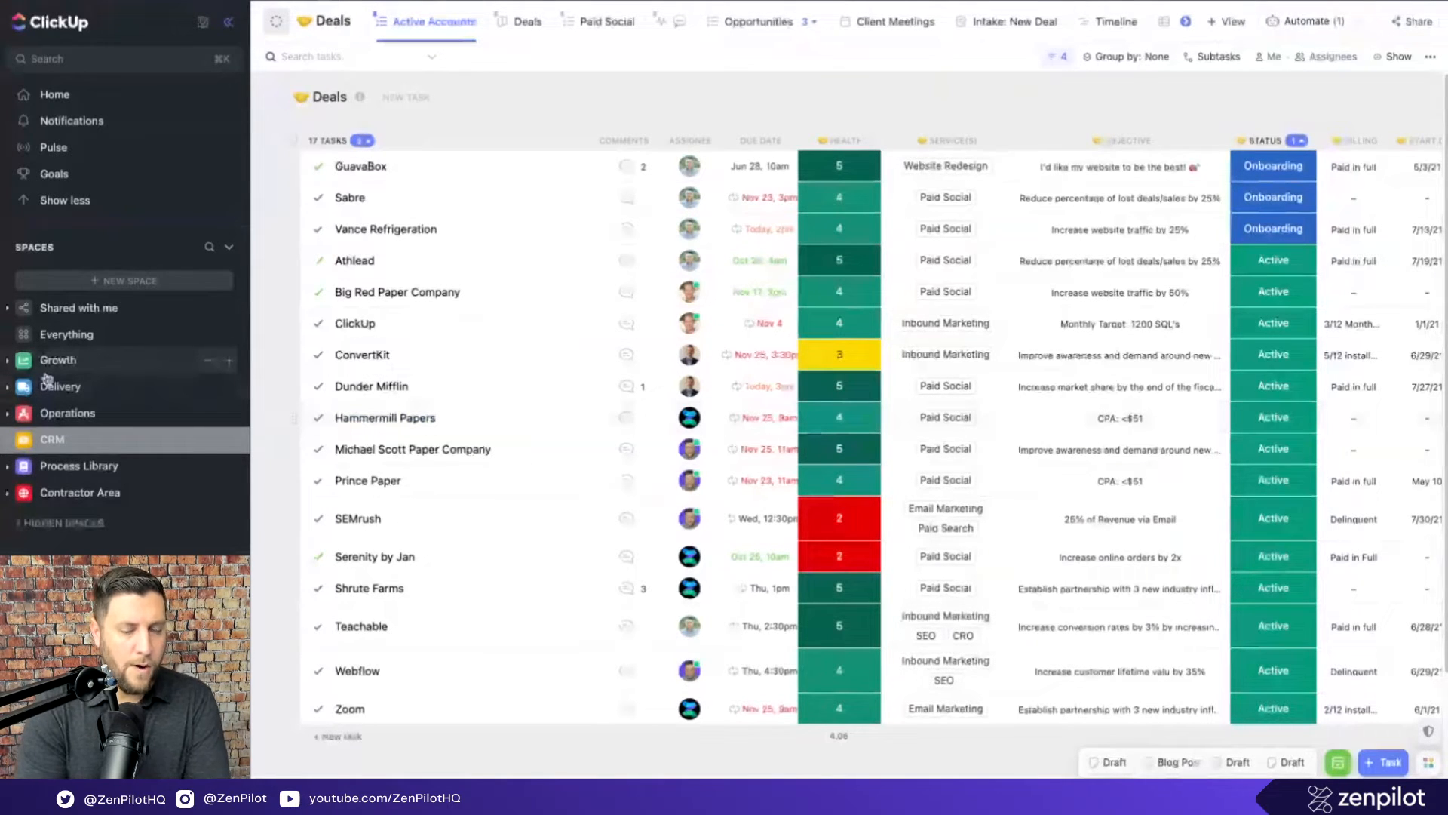
mouse_move(59, 388)
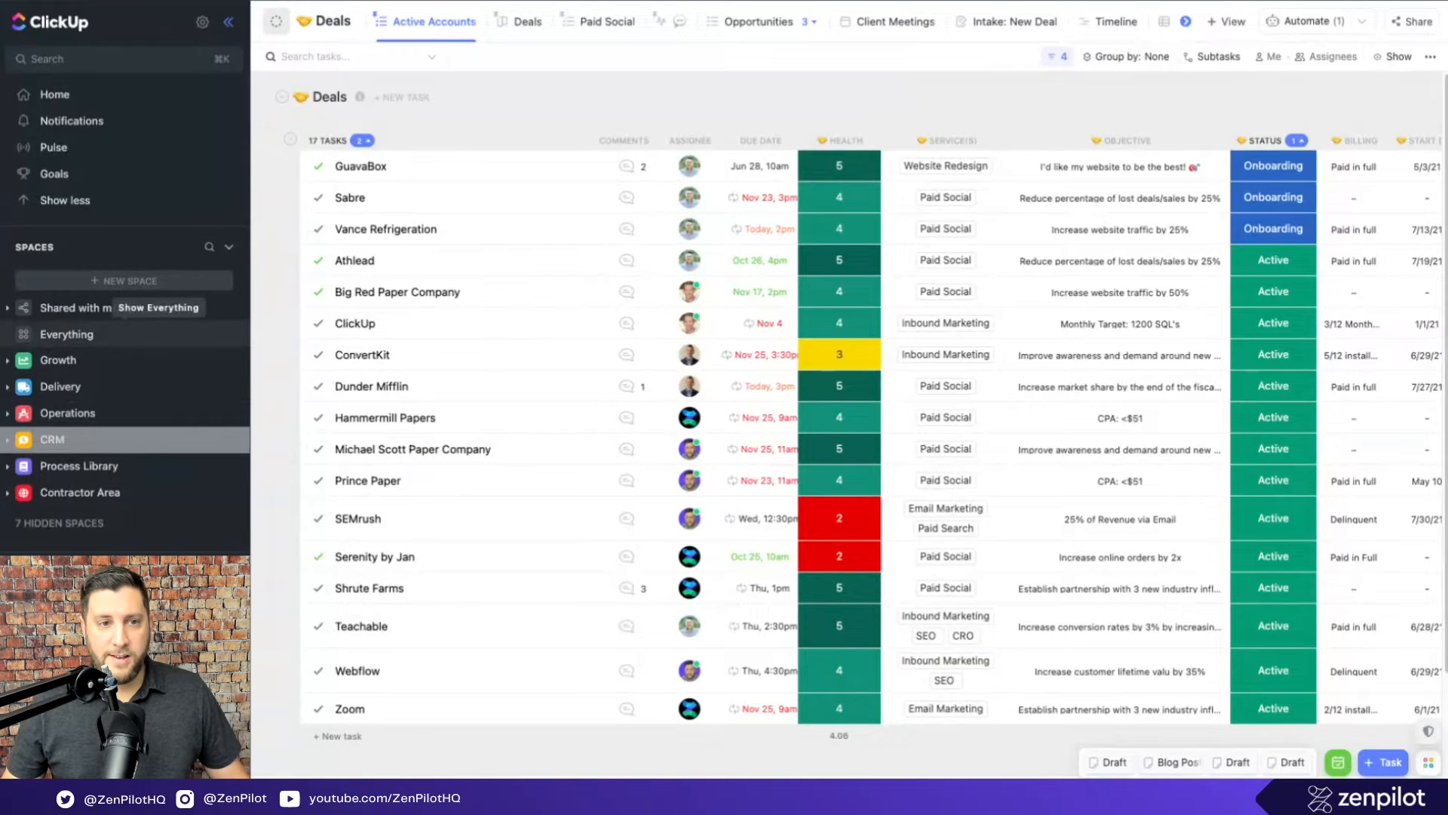
mouse_move(97, 359)
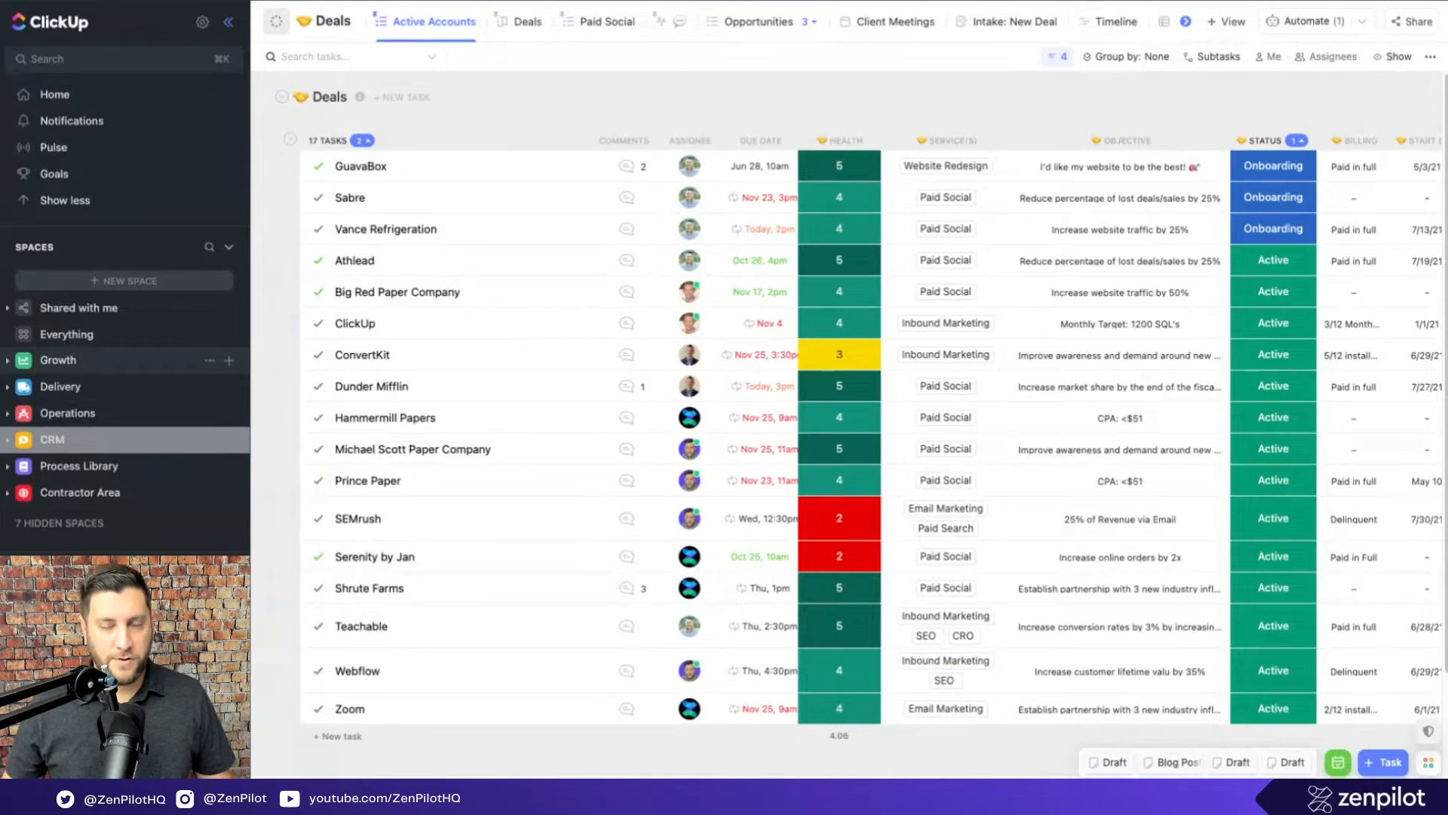
left_click(57, 359)
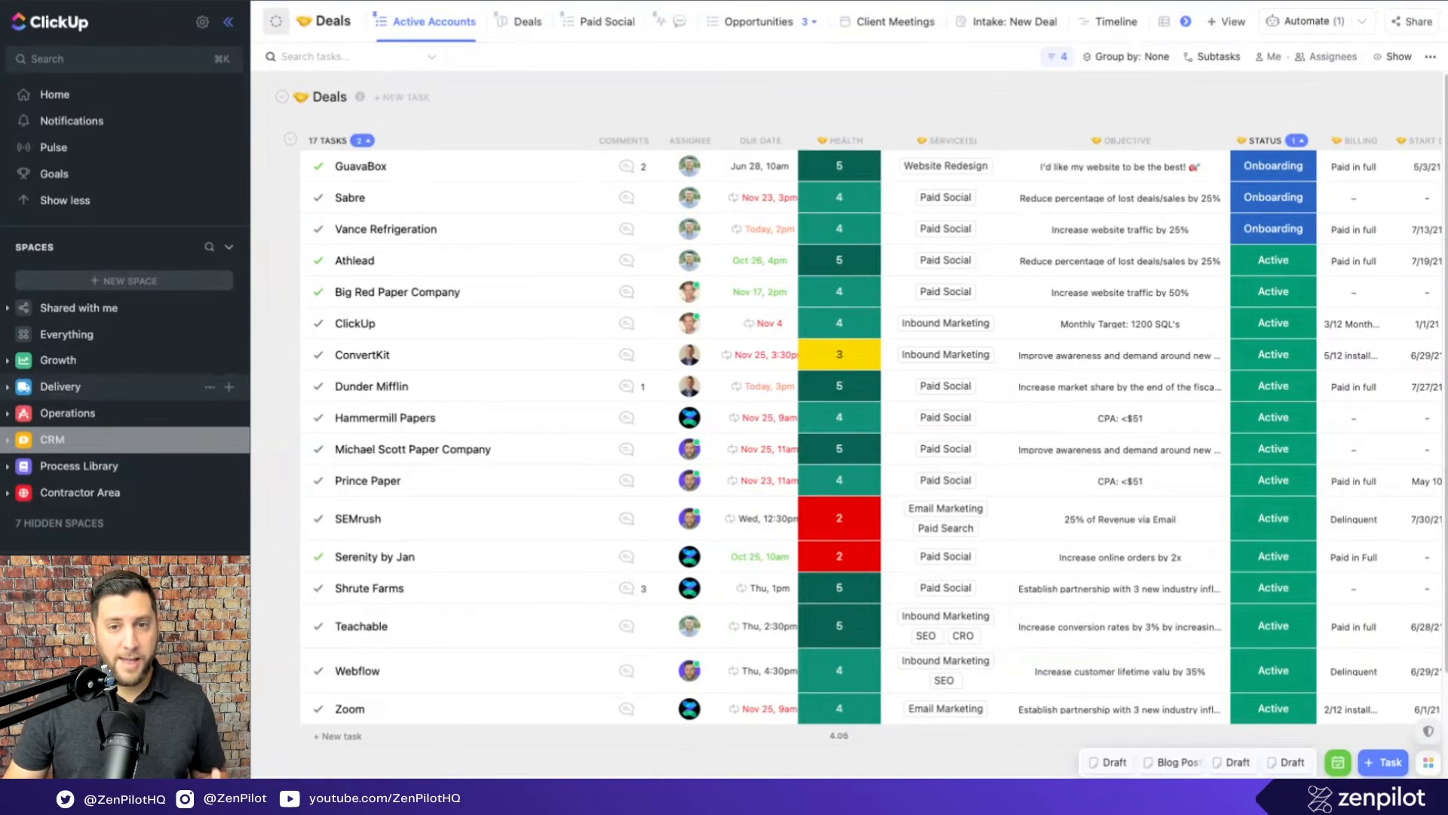
mouse_move(68, 413)
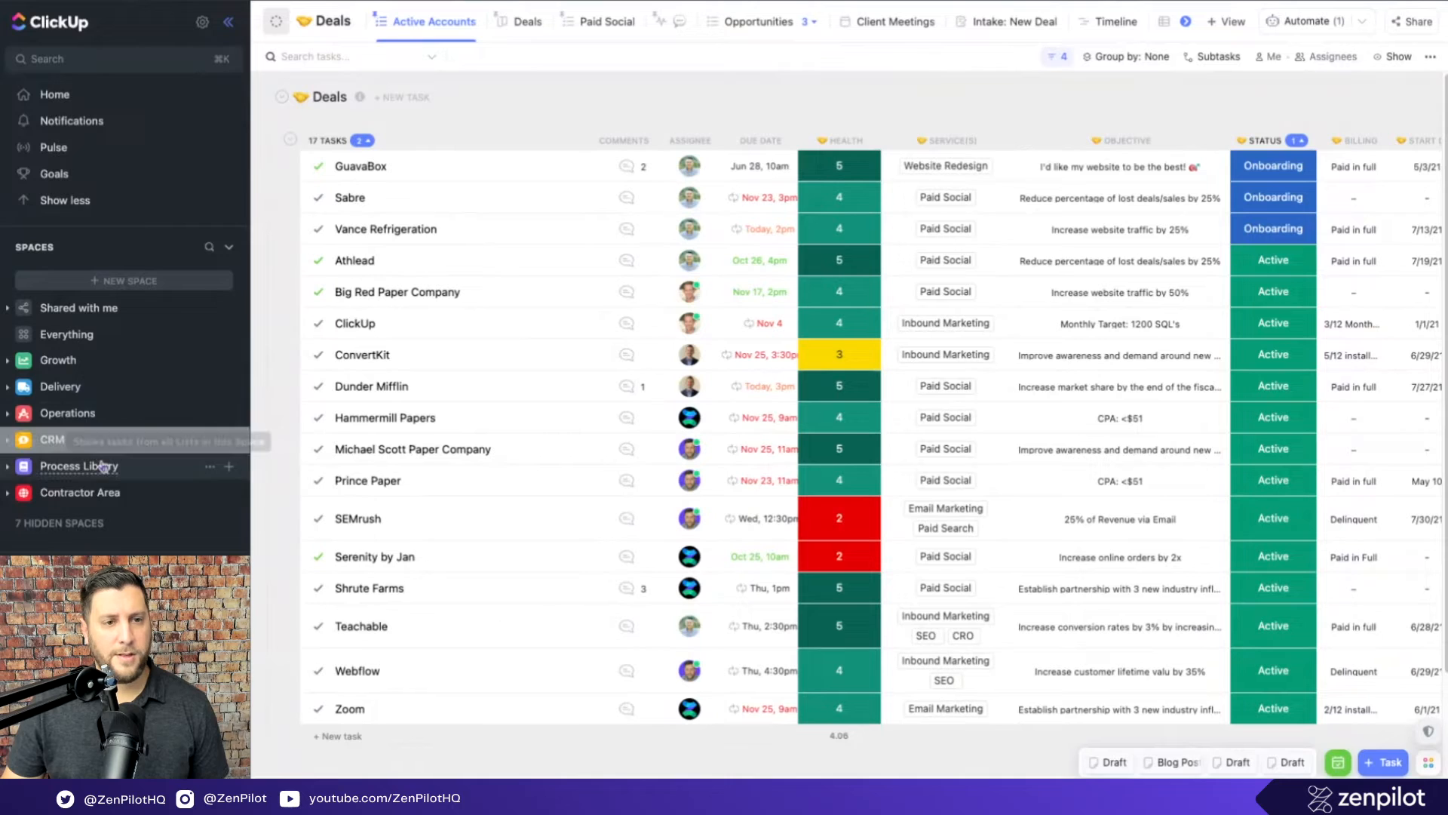
mouse_move(53, 439)
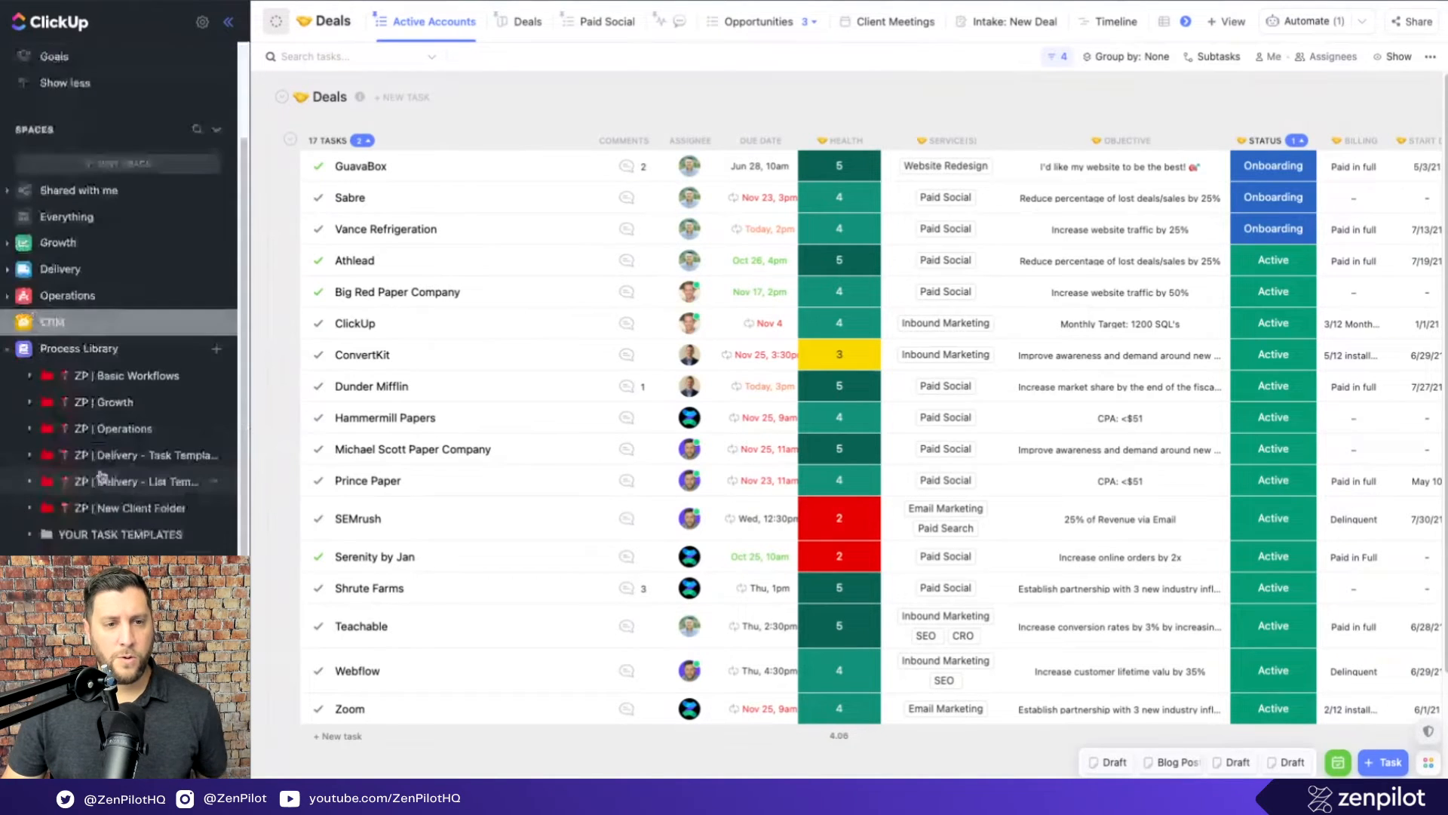
scroll("down", 3)
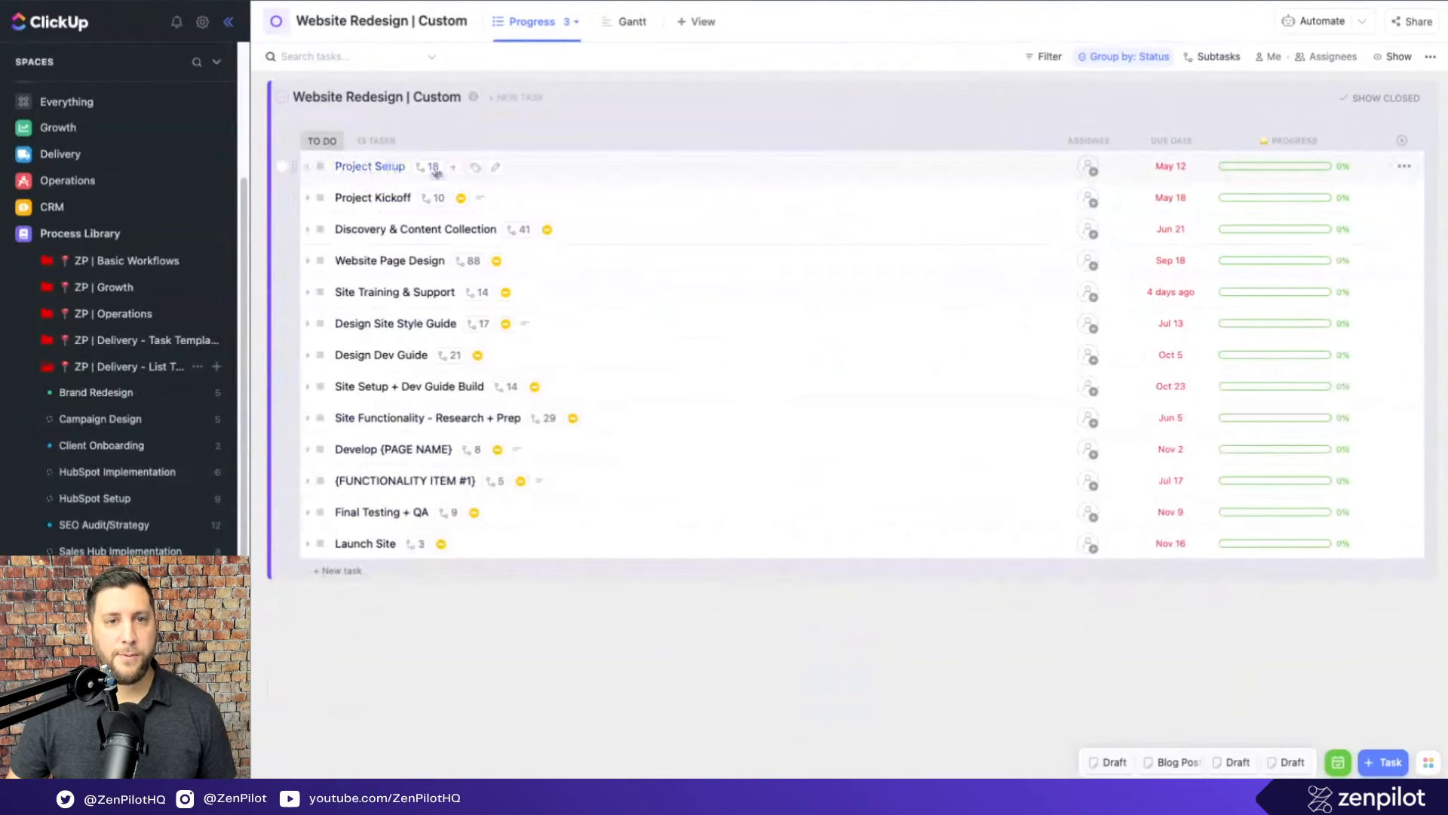
mouse_move(451, 145)
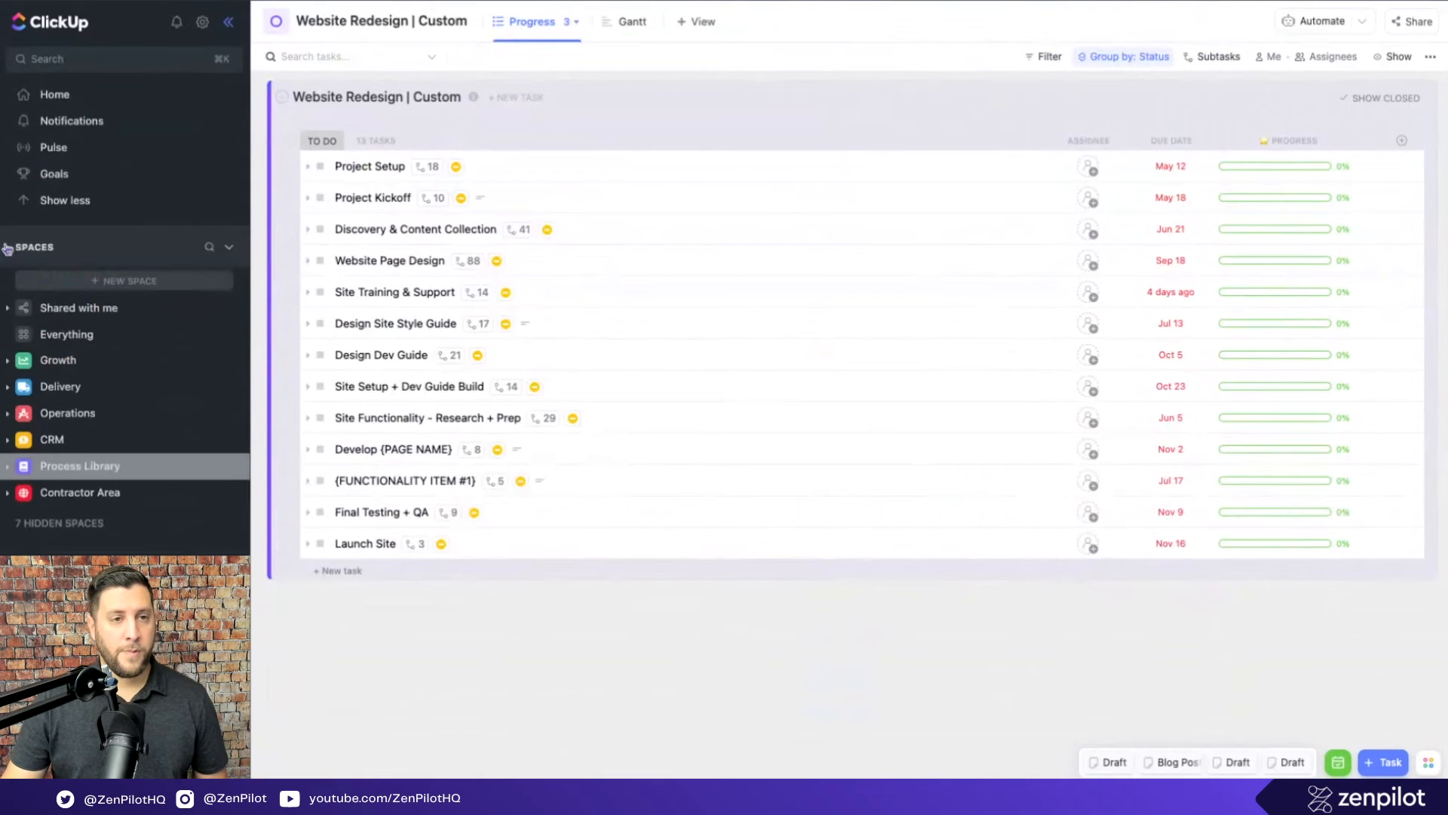
Step: Expand the Vance Refrigeration folder in Delivery and review its SEO list
left_click(52, 439)
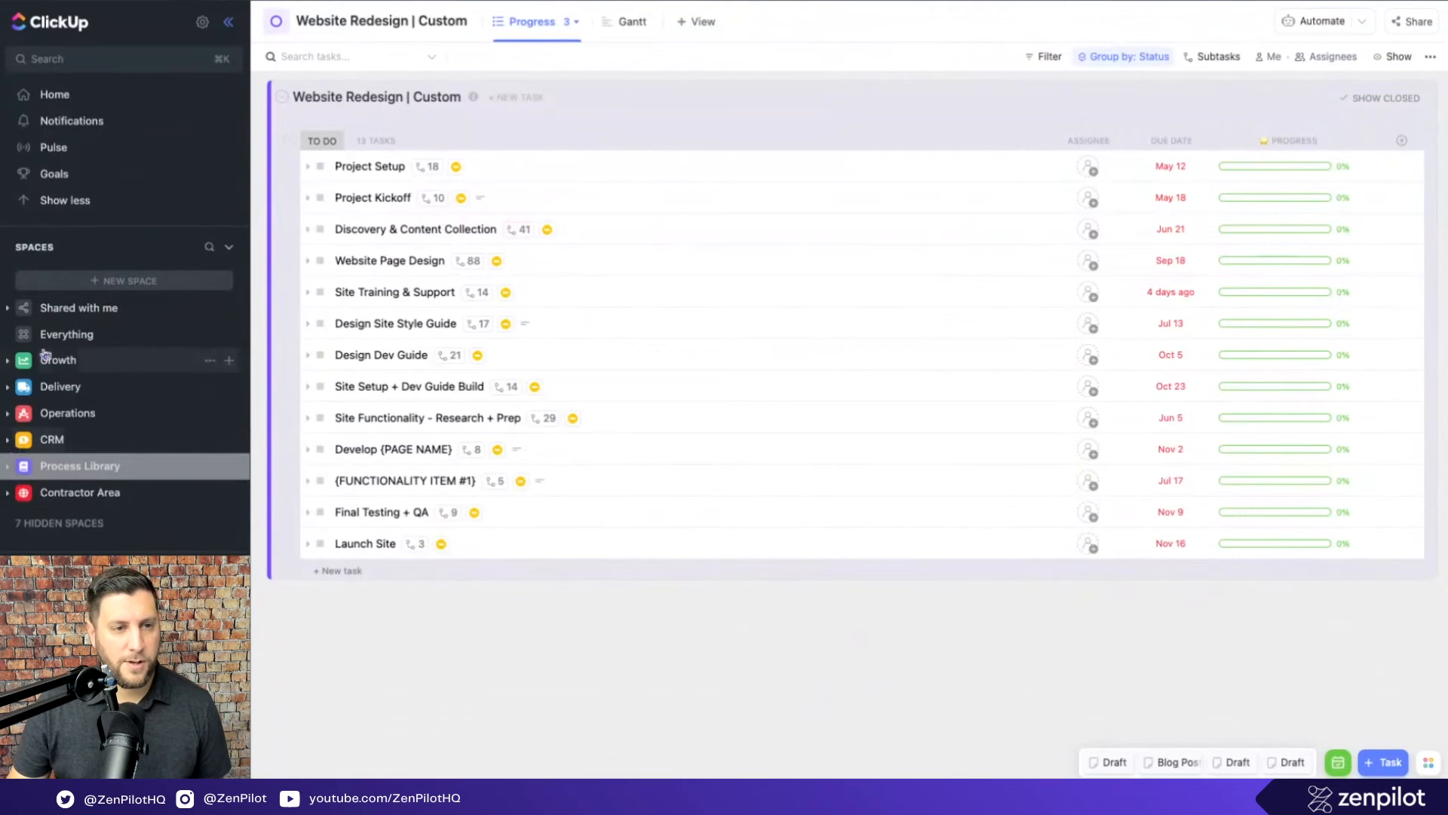
mouse_move(111, 439)
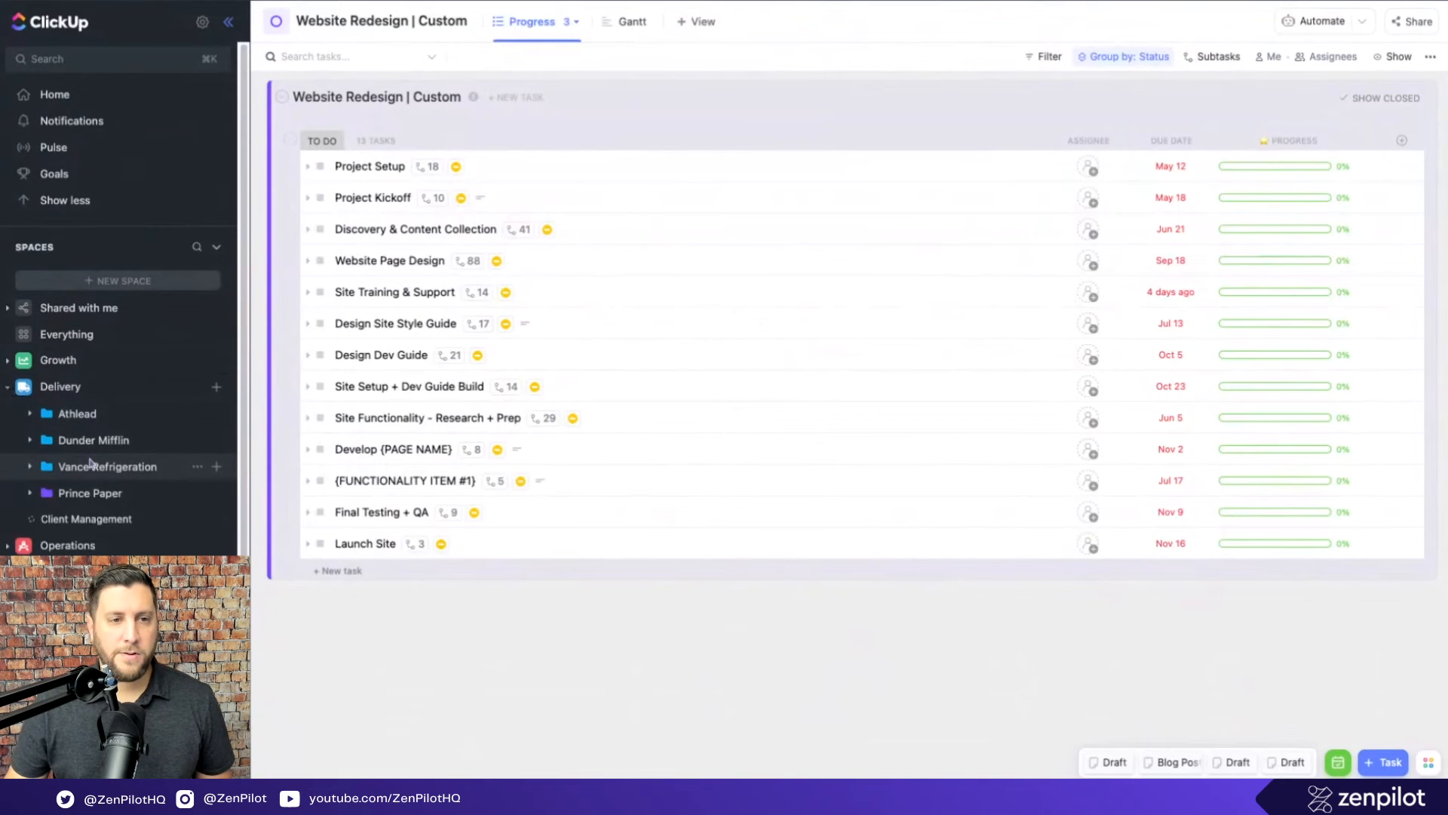
left_click(106, 466)
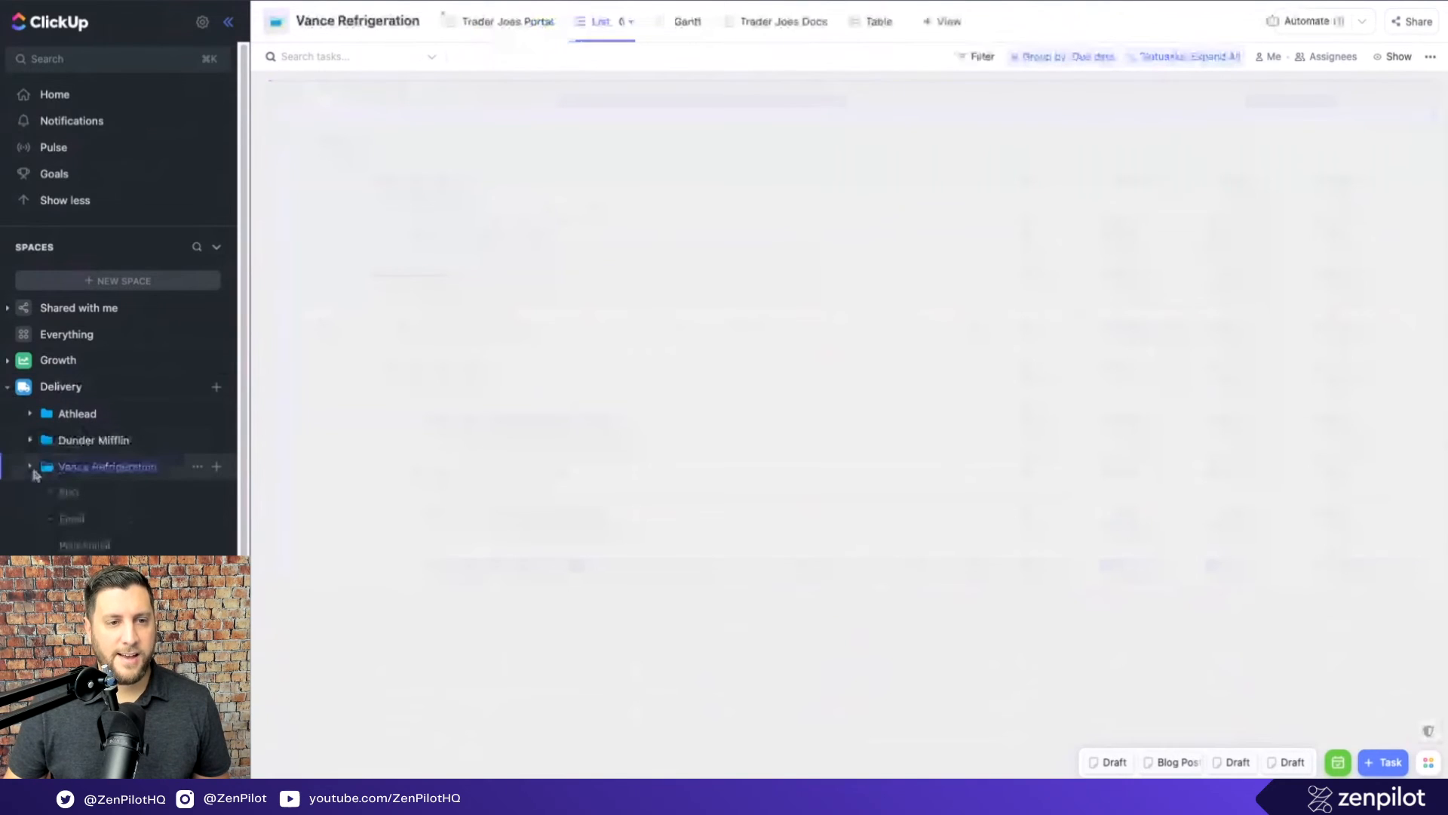
left_click(68, 490)
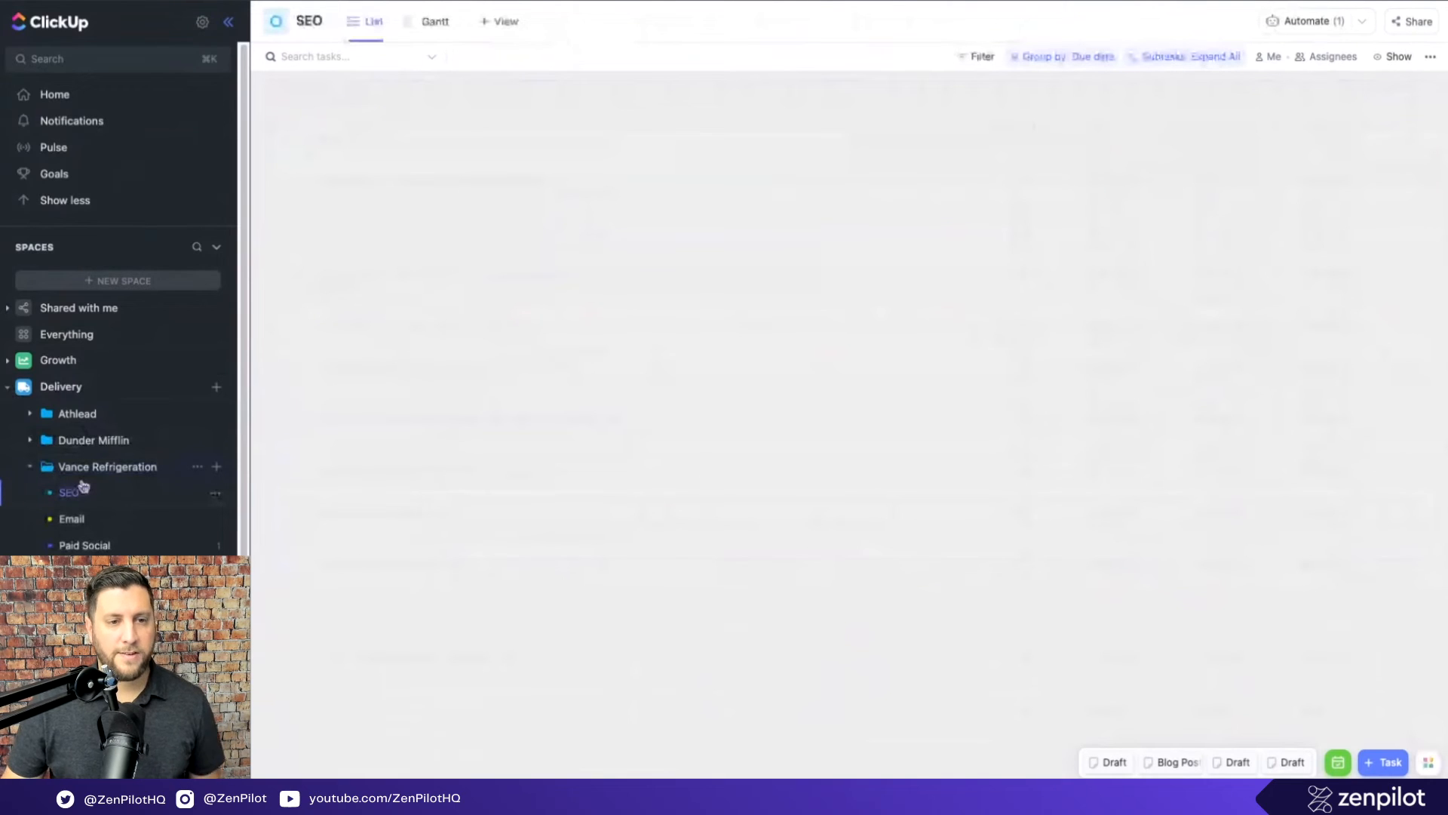
left_click(67, 491)
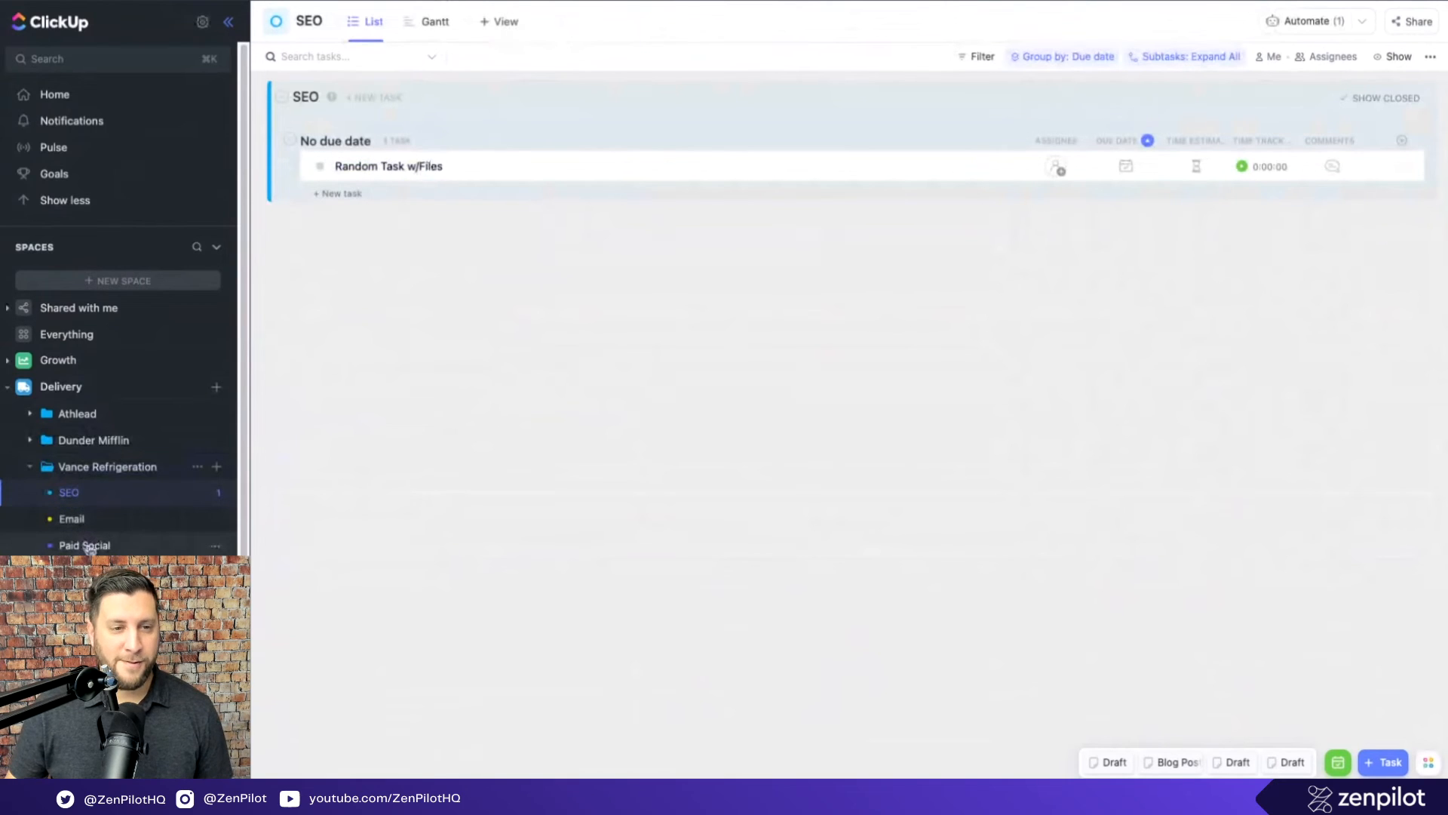
Step: Review the Paid Social list with the Beverage Fridge Facebook campaign subtasks expanded
left_click(83, 545)
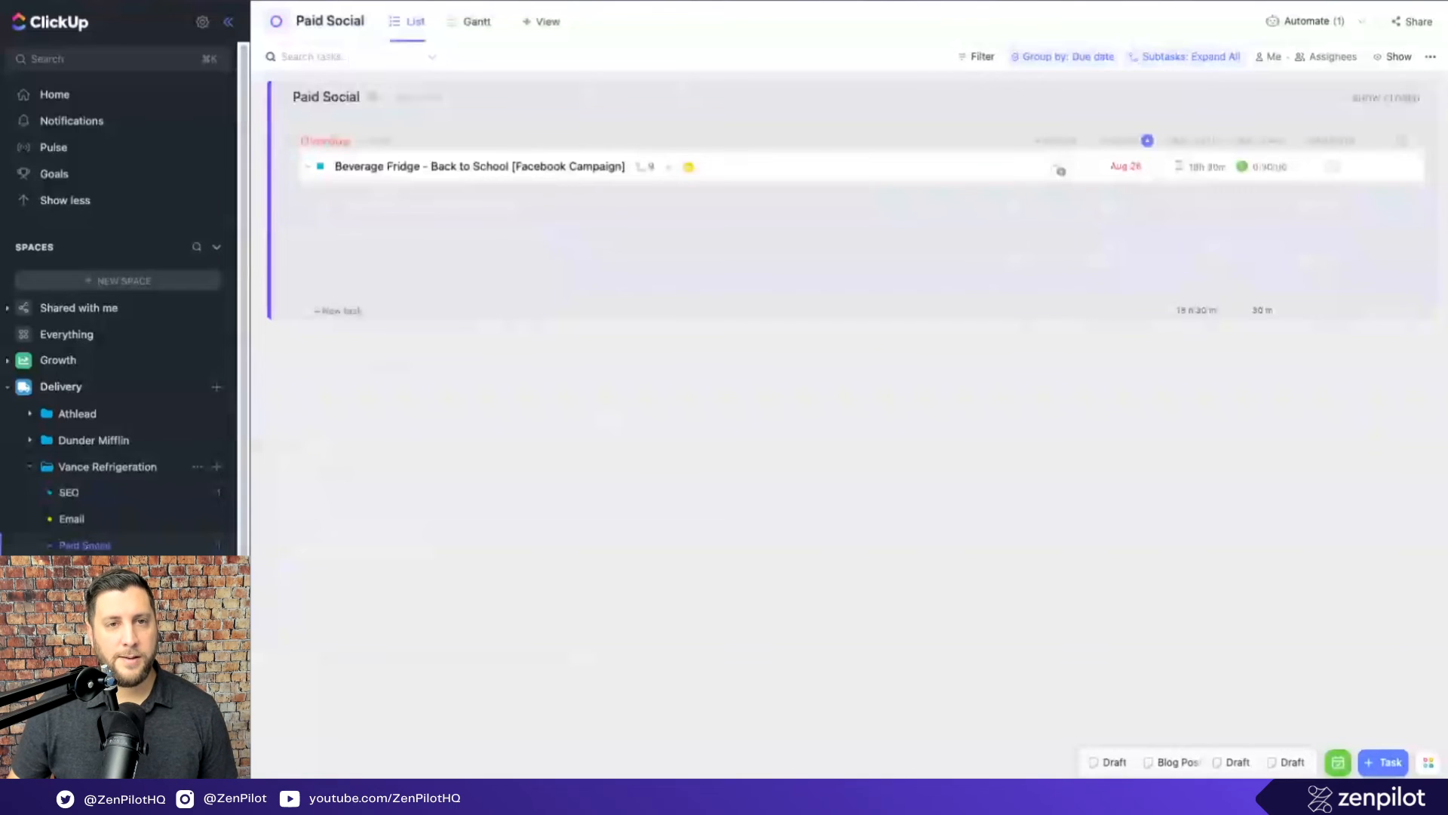
left_click(306, 166)
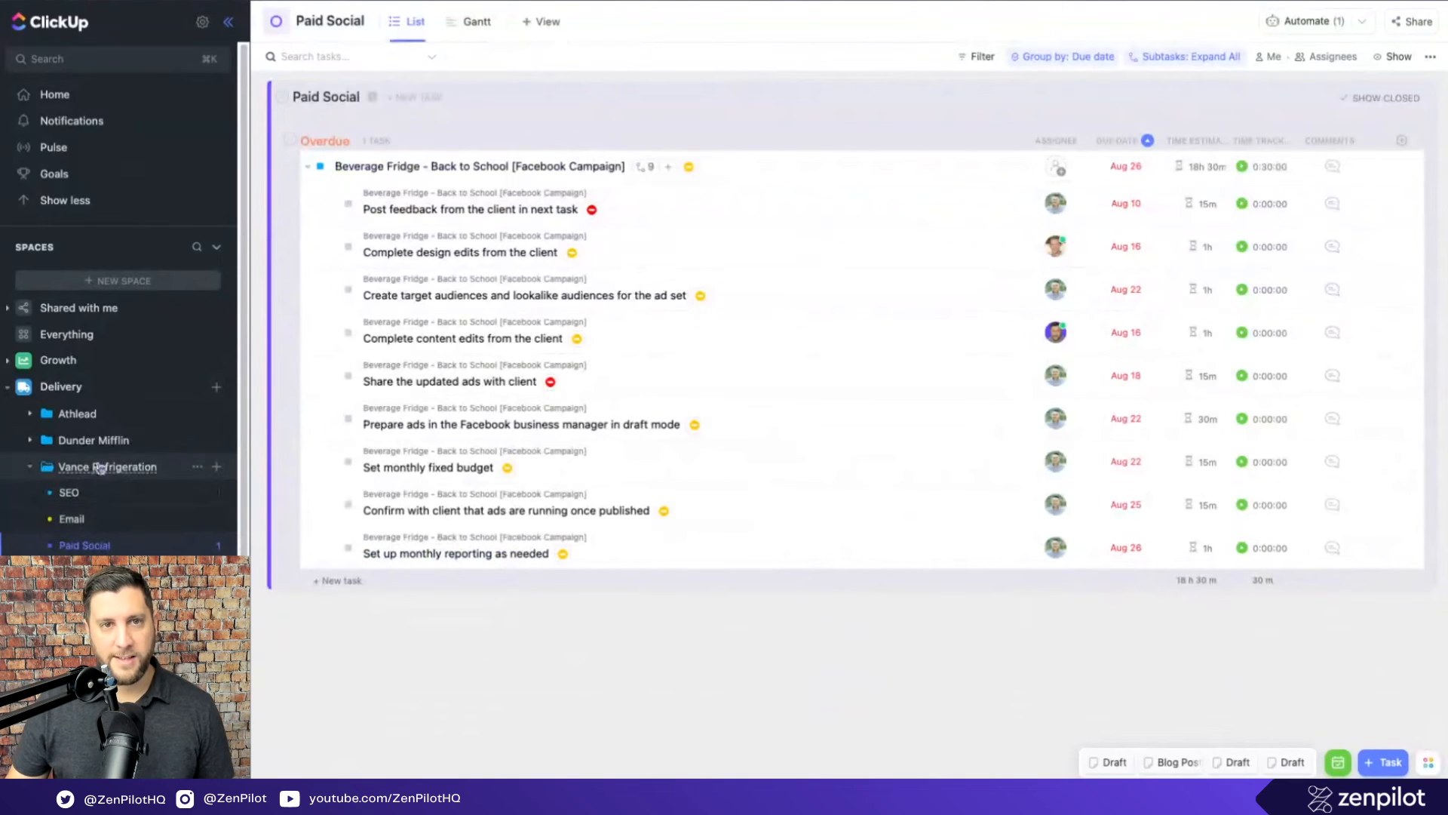
mouse_move(76, 414)
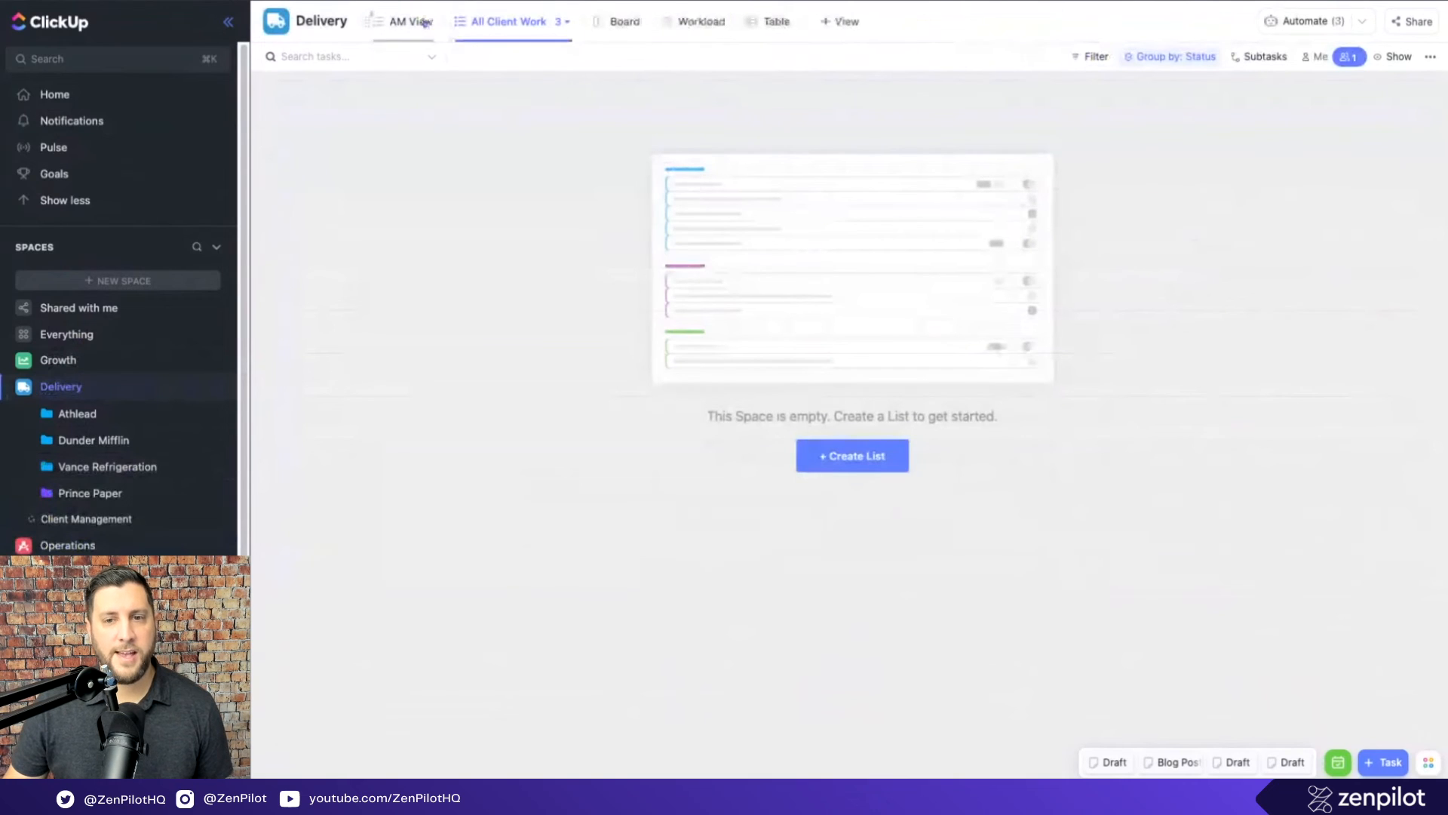
left_click(567, 21)
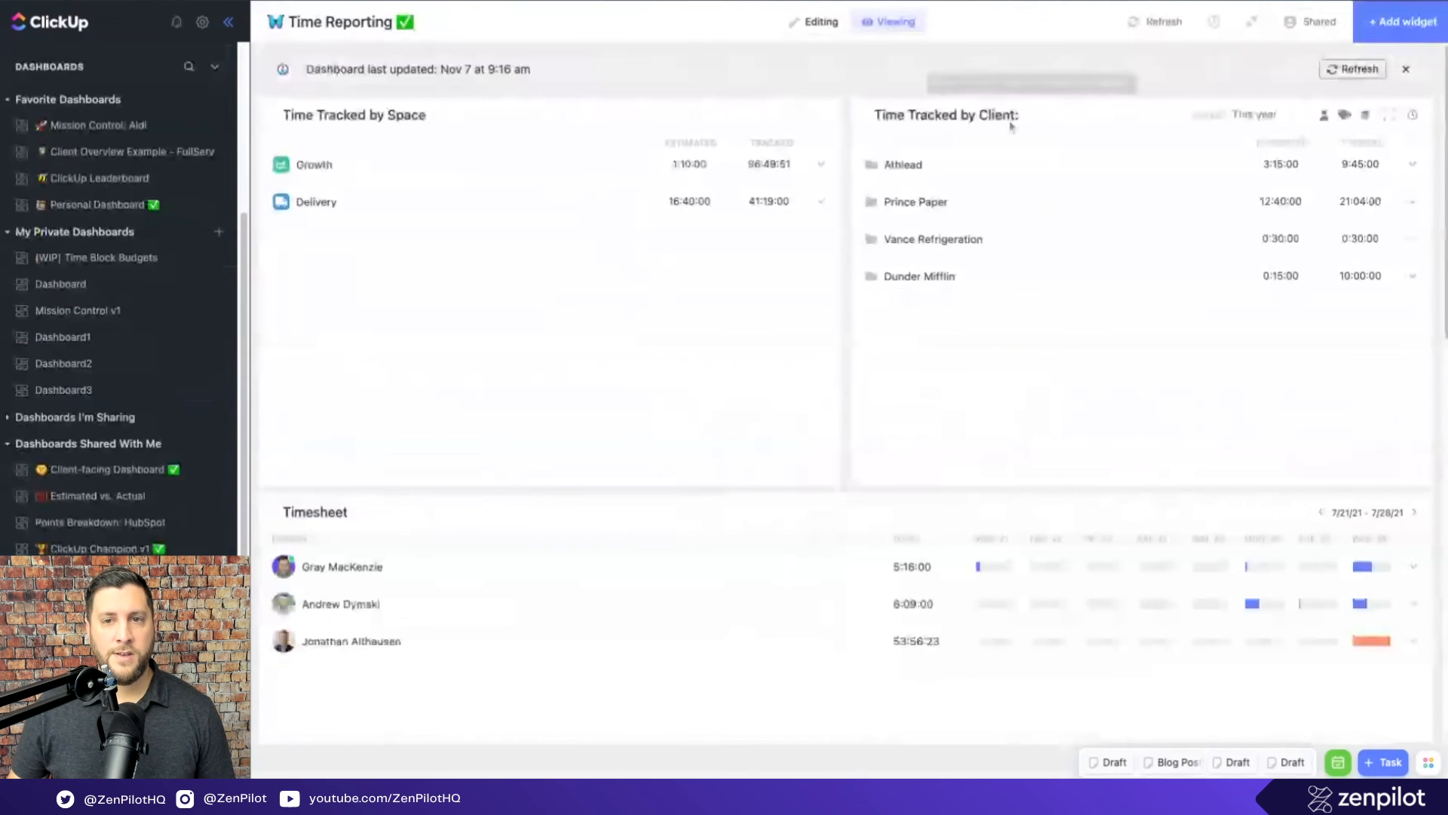
scroll("down", 3)
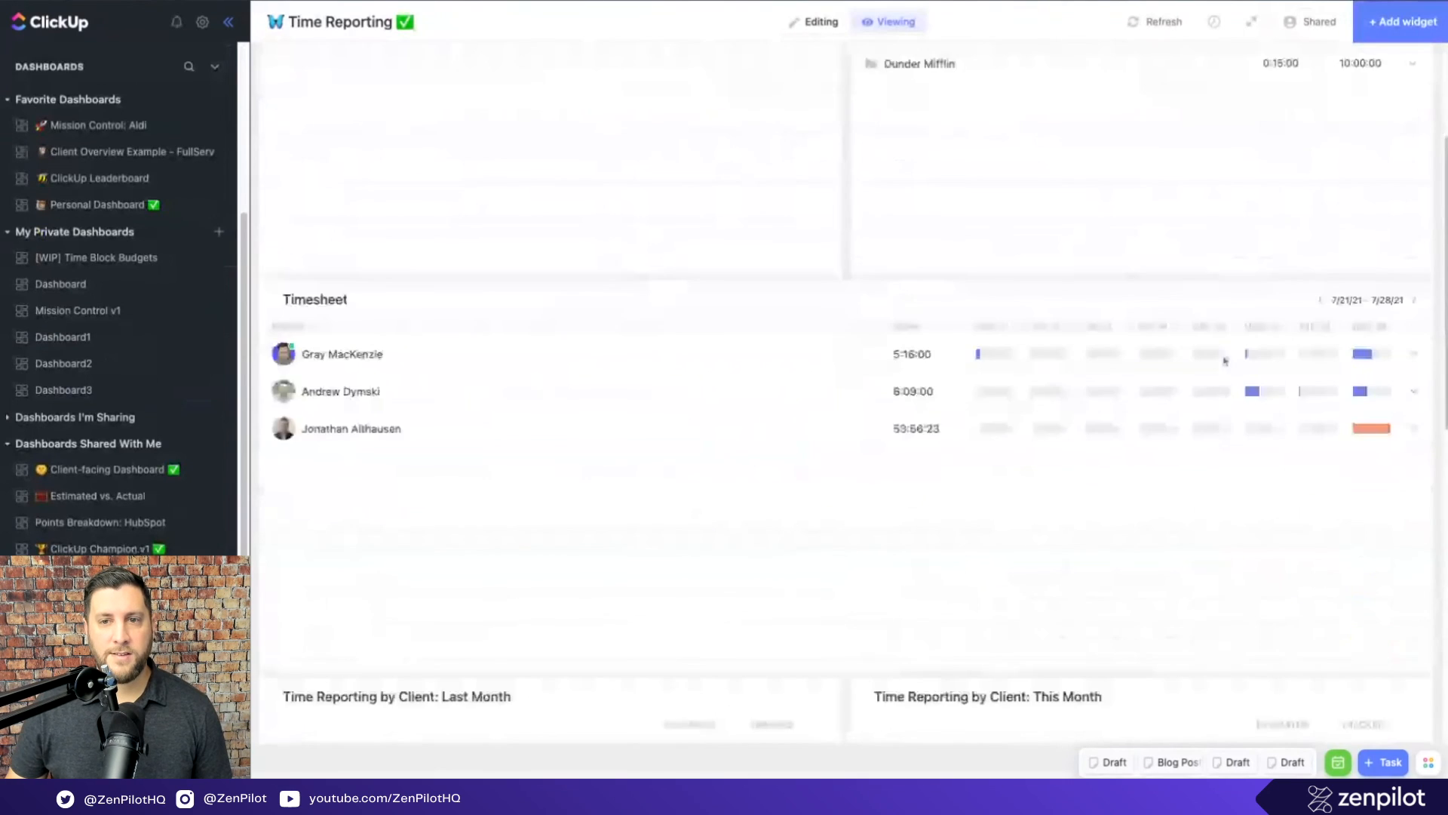
scroll("down", 3)
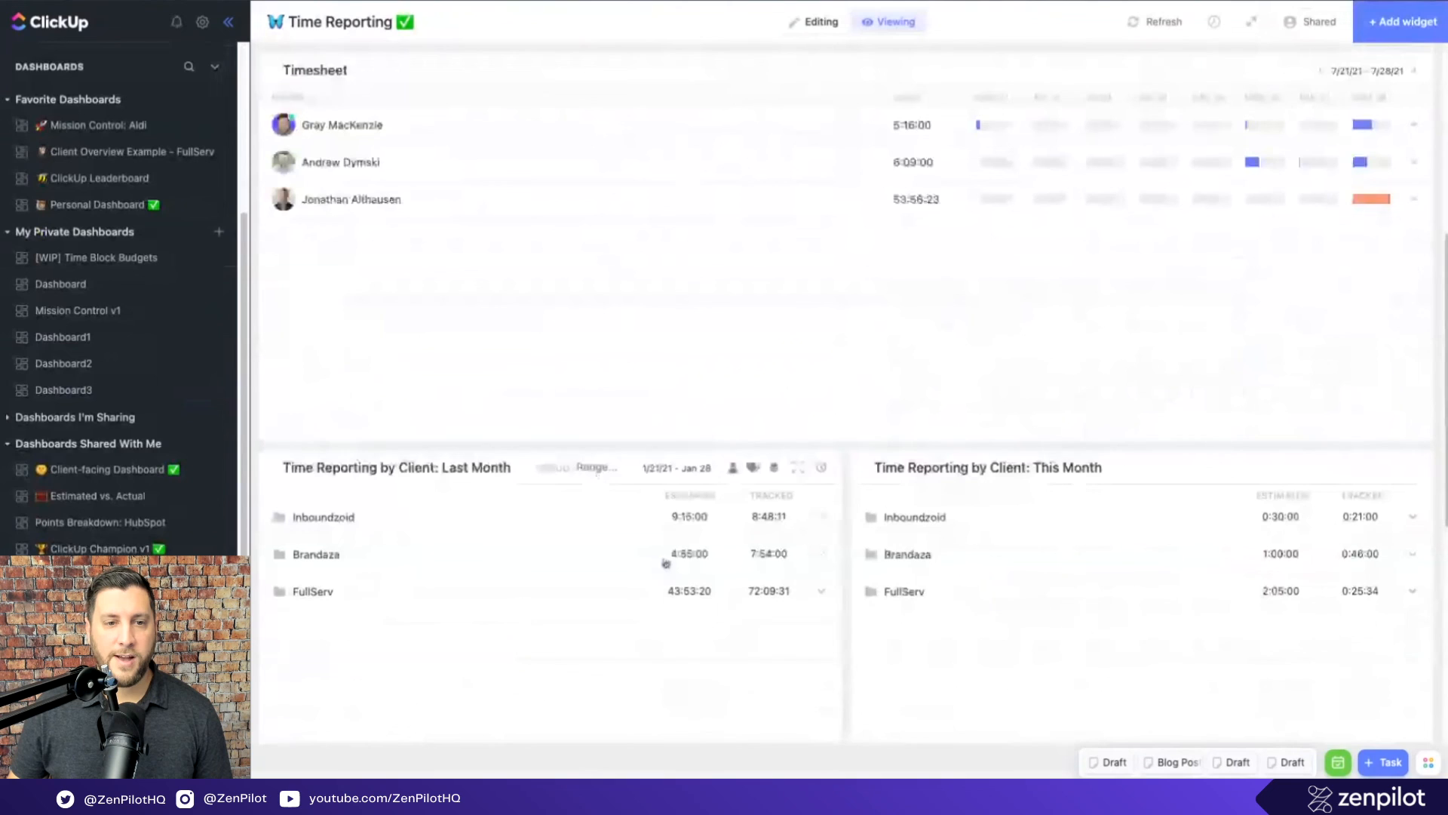
scroll("down", 3)
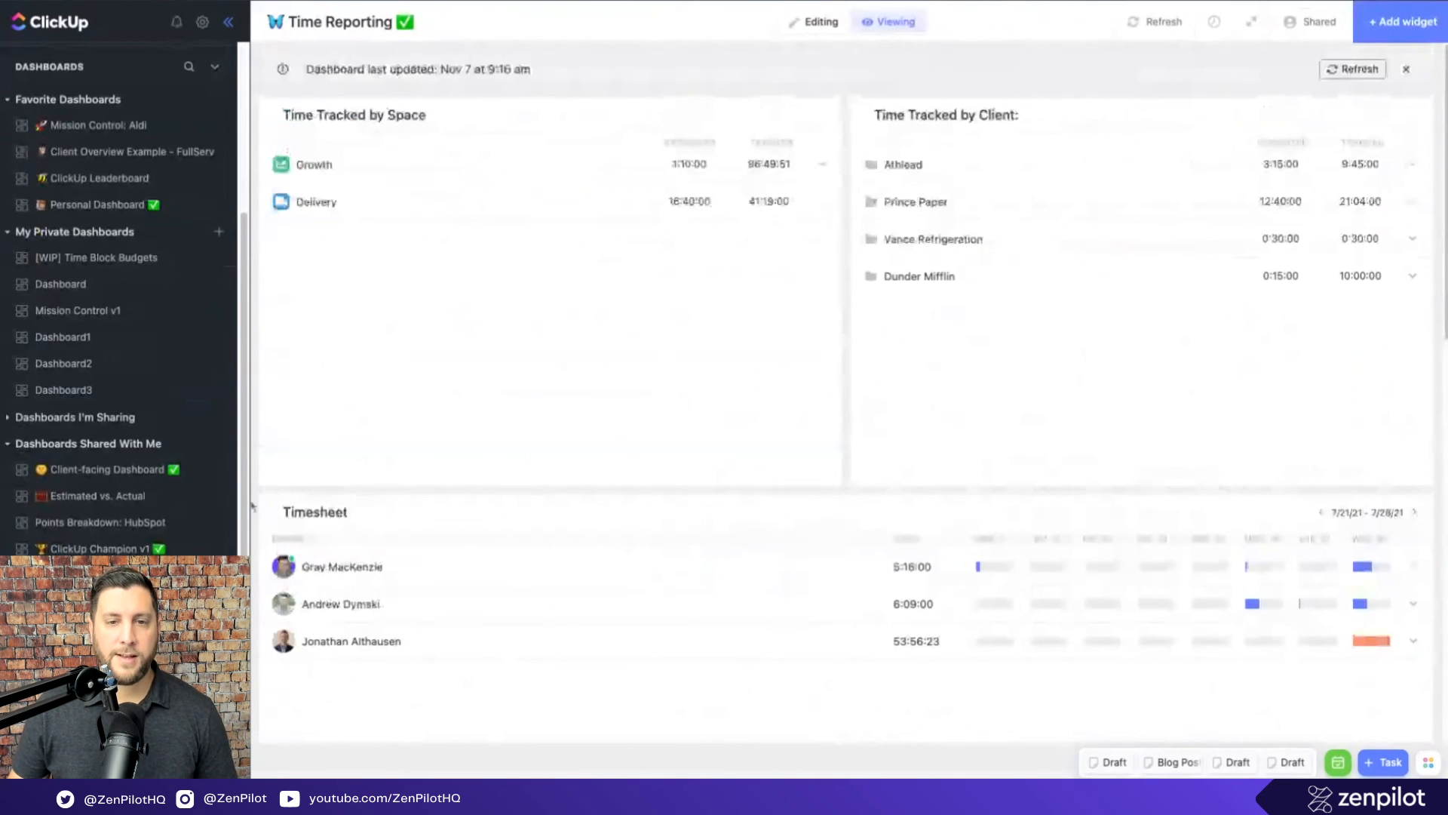
left_click(227, 21)
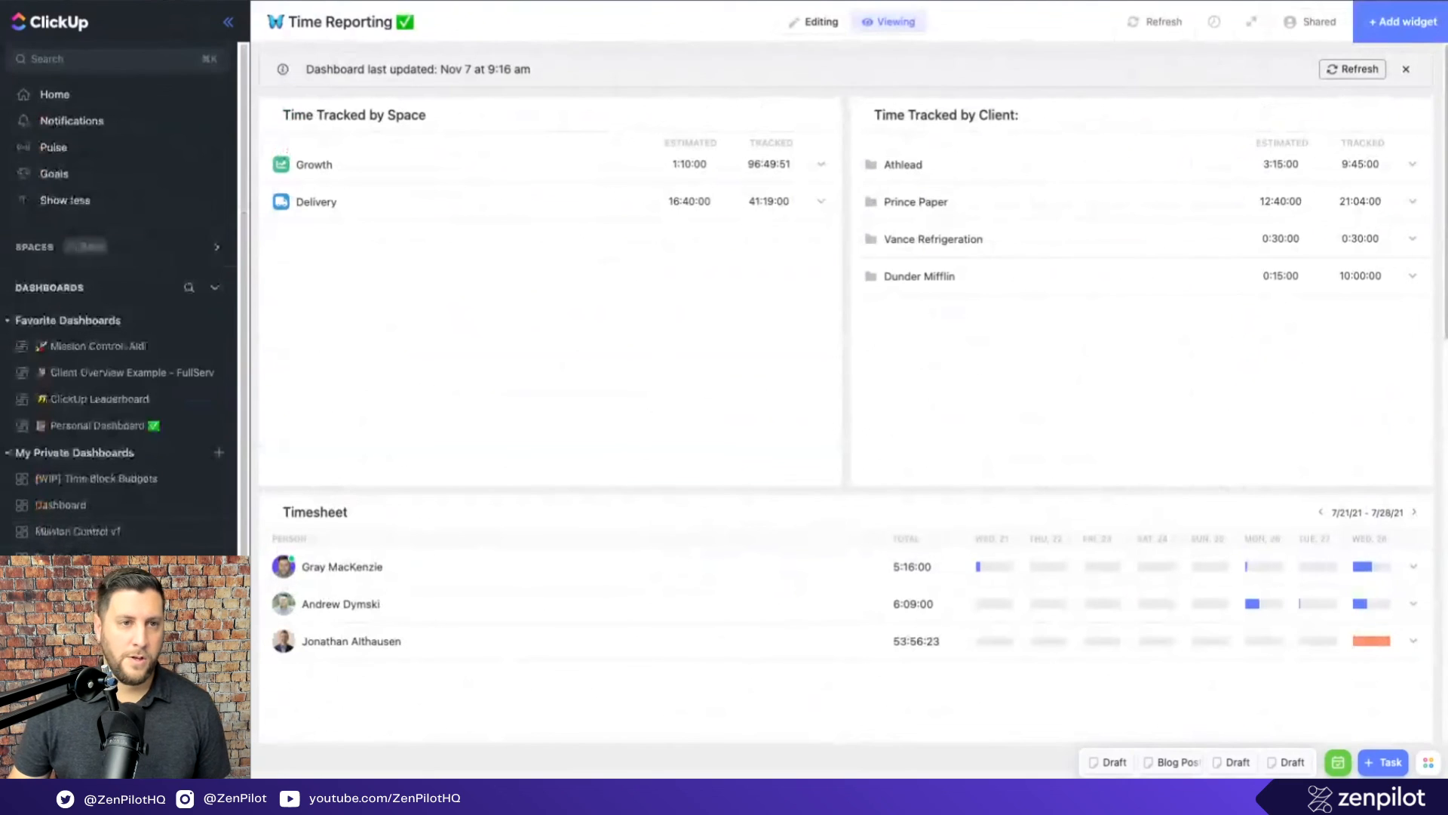